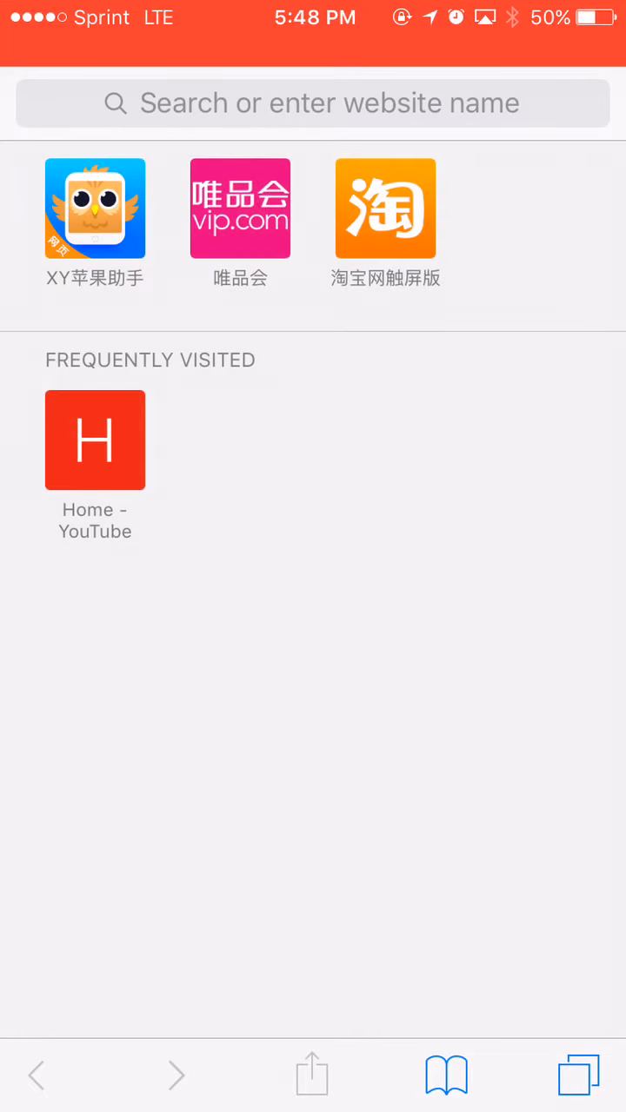
Load the taig9.com Cydia profile page in Safari to trigger its Install Profile prompt
{"action": "left_click", "coordinate": [312, 103]}
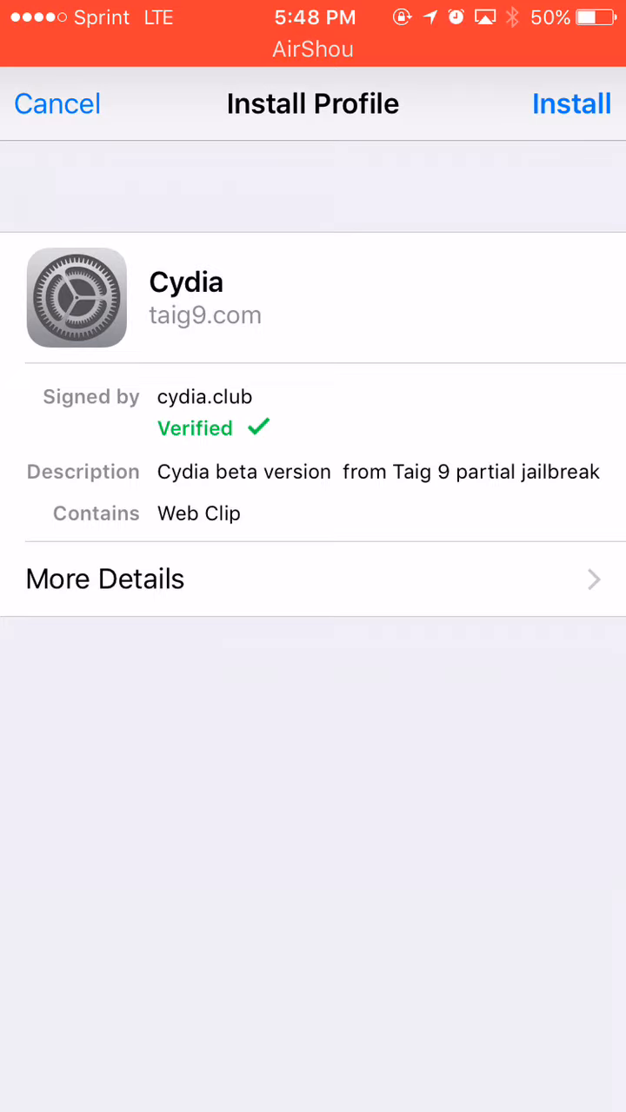
Install the verified Cydia web clip profile and launch Cydia from its new home-screen icon
{"action": "left_click", "coordinate": [568, 104]}
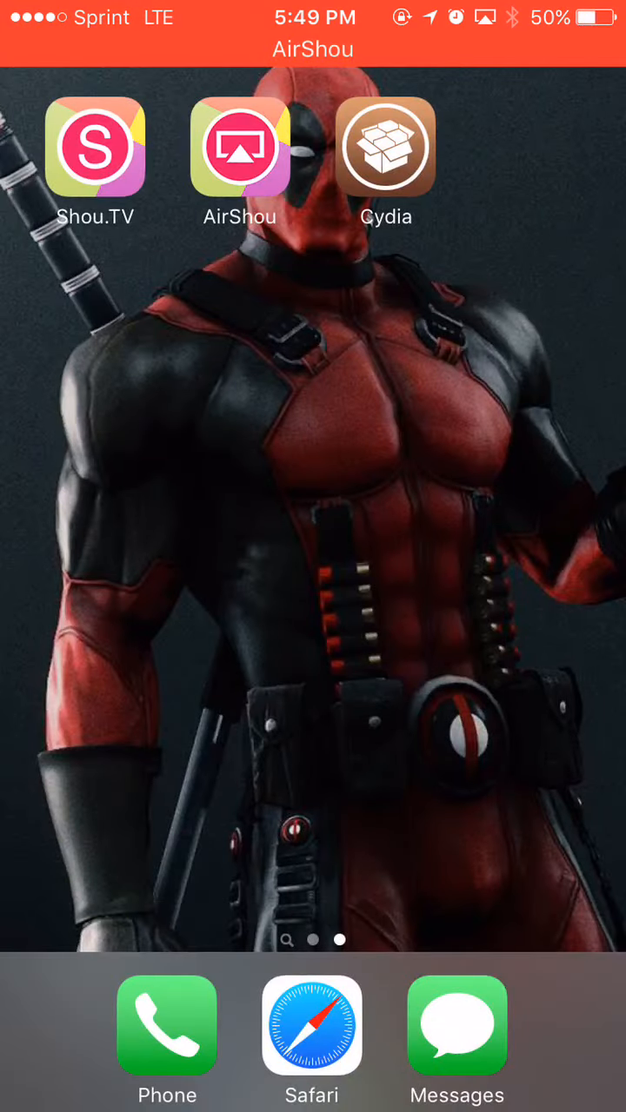
{"action": "left_click", "coordinate": [386, 144]}
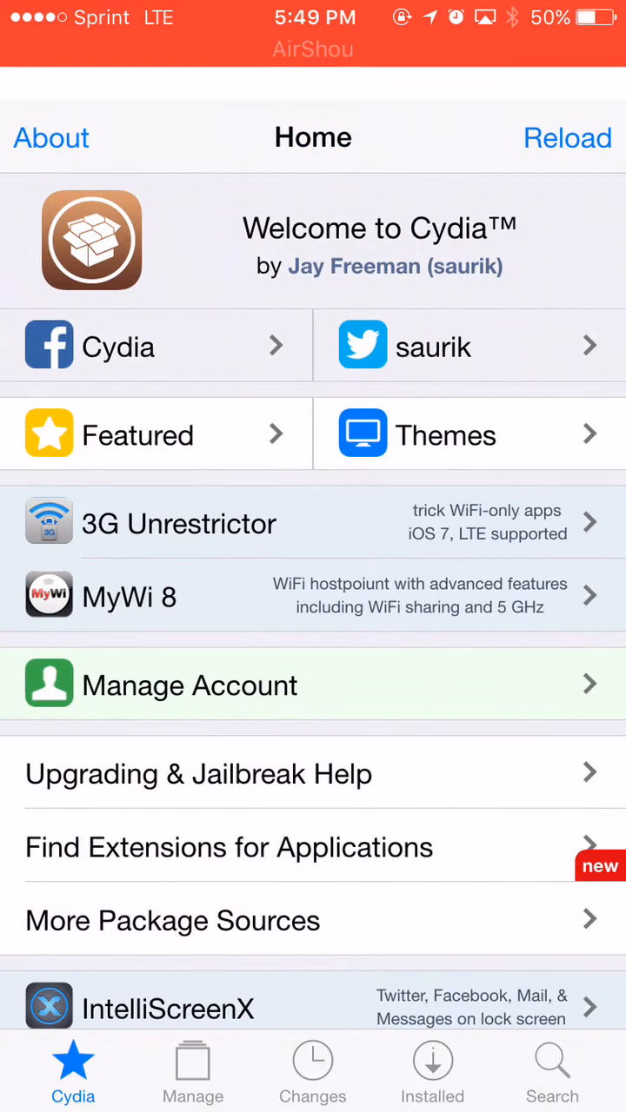
{"action": "left_click", "coordinate": [312, 1066]}
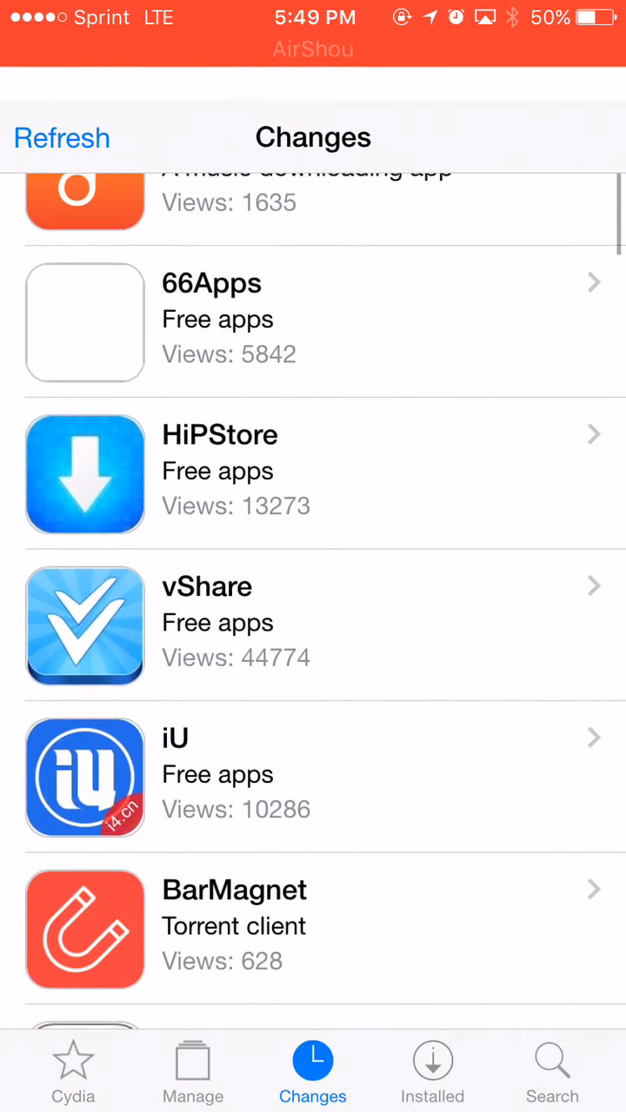
{"action": "left_click", "coordinate": [68, 1084]}
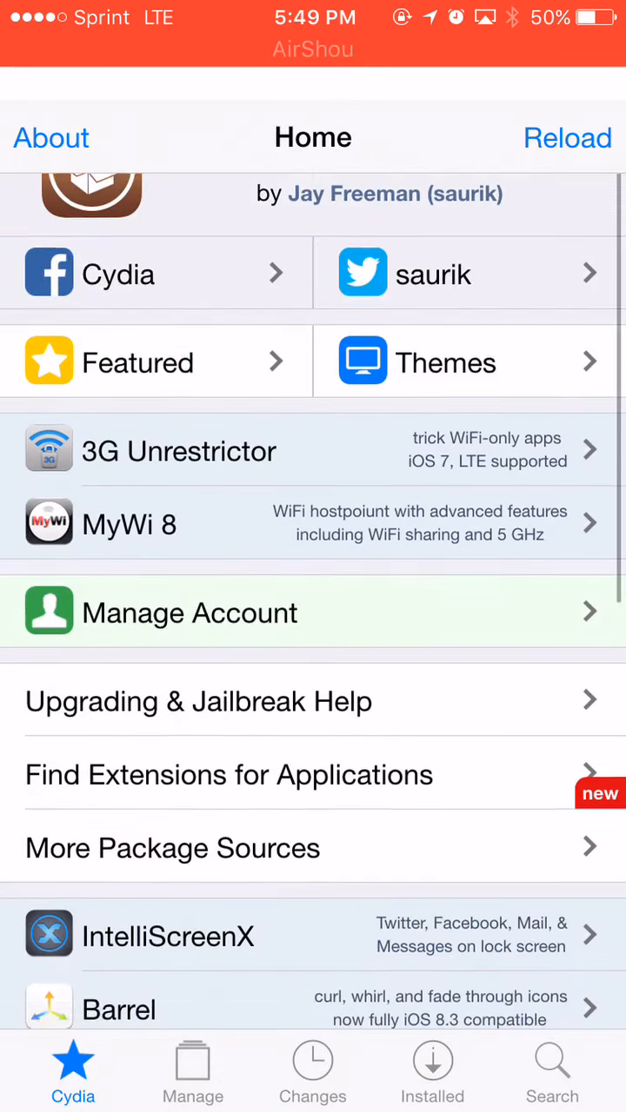
{"action": "scroll", "scroll_direction": "down", "scroll_amount": 3}
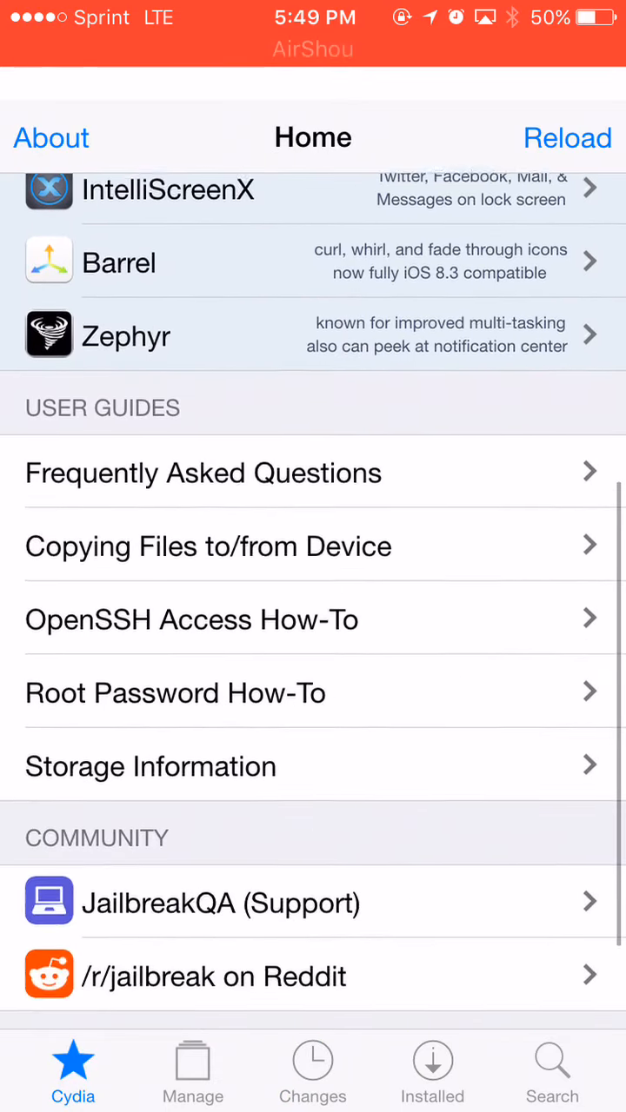
{"action": "scroll", "scroll_direction": "down", "scroll_amount": 3}
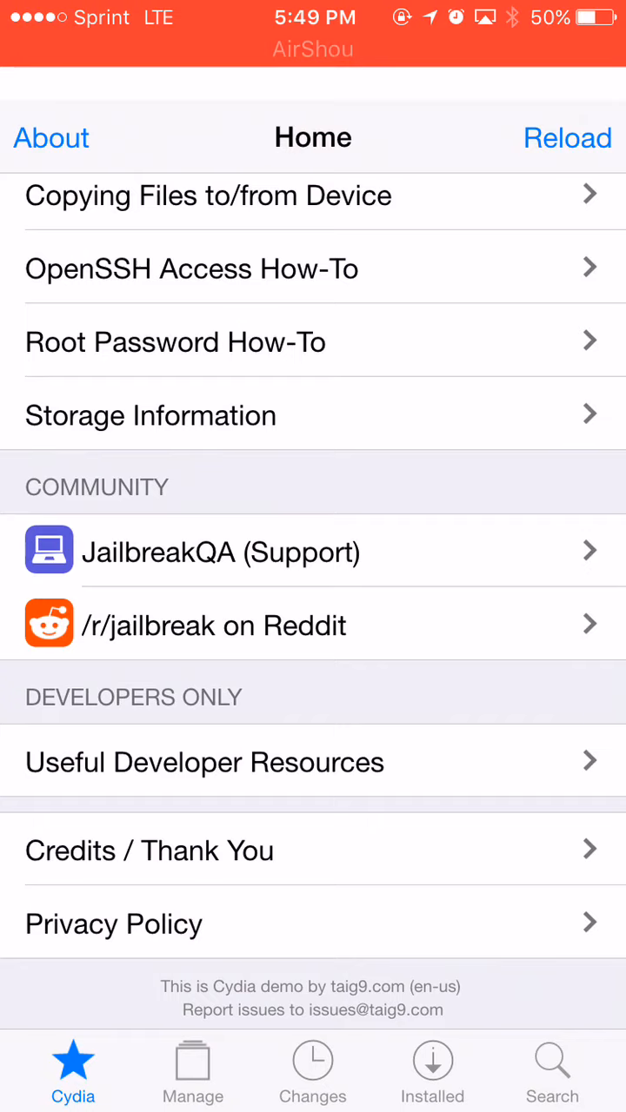
{"action": "scroll", "scroll_direction": "down", "scroll_amount": 3}
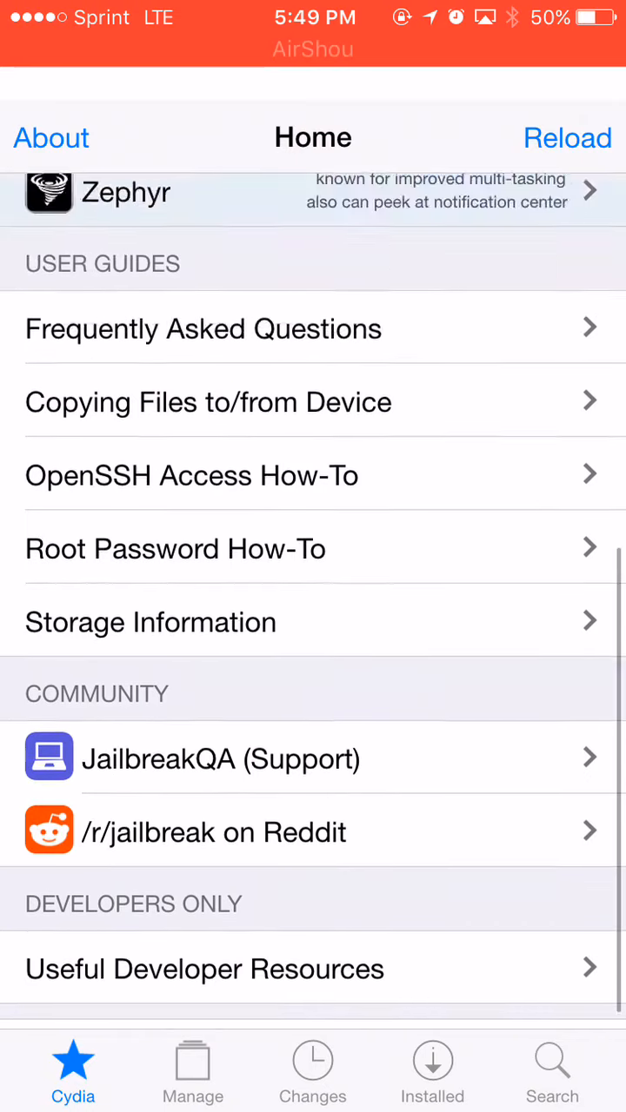